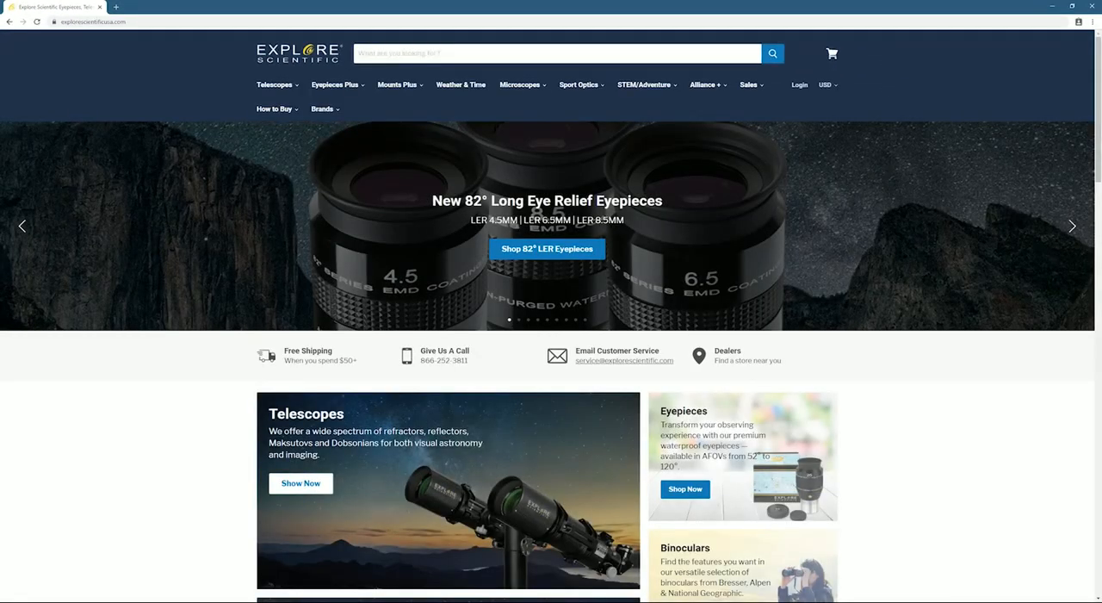
Go via Mounts Plus and PMC-Eight Mounts to the ExploreStars Software & Database Downloads links.
left_click(335, 84)
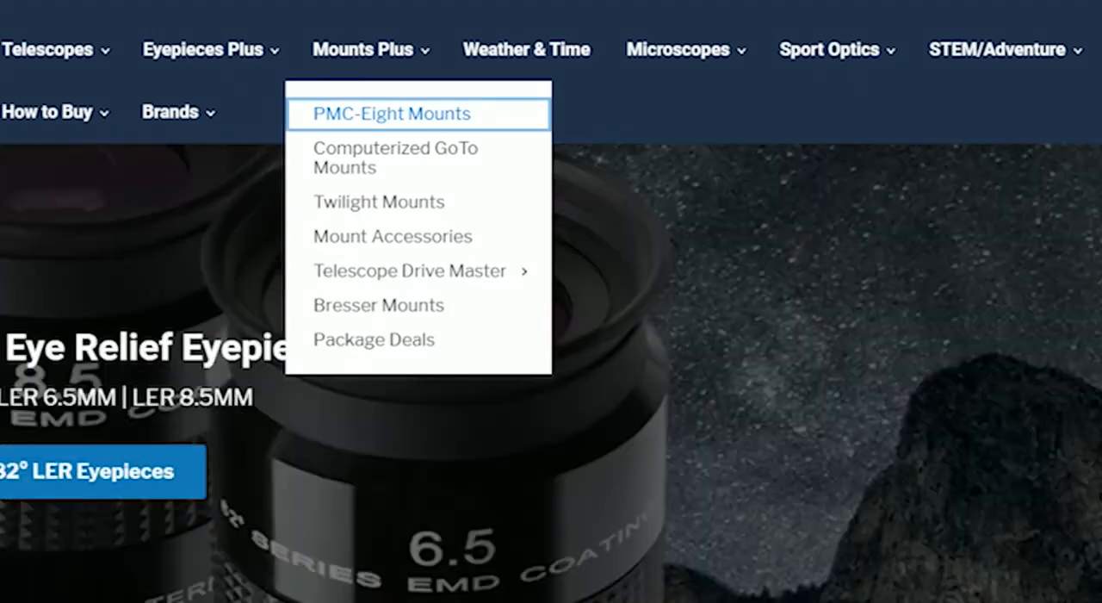
left_click(389, 113)
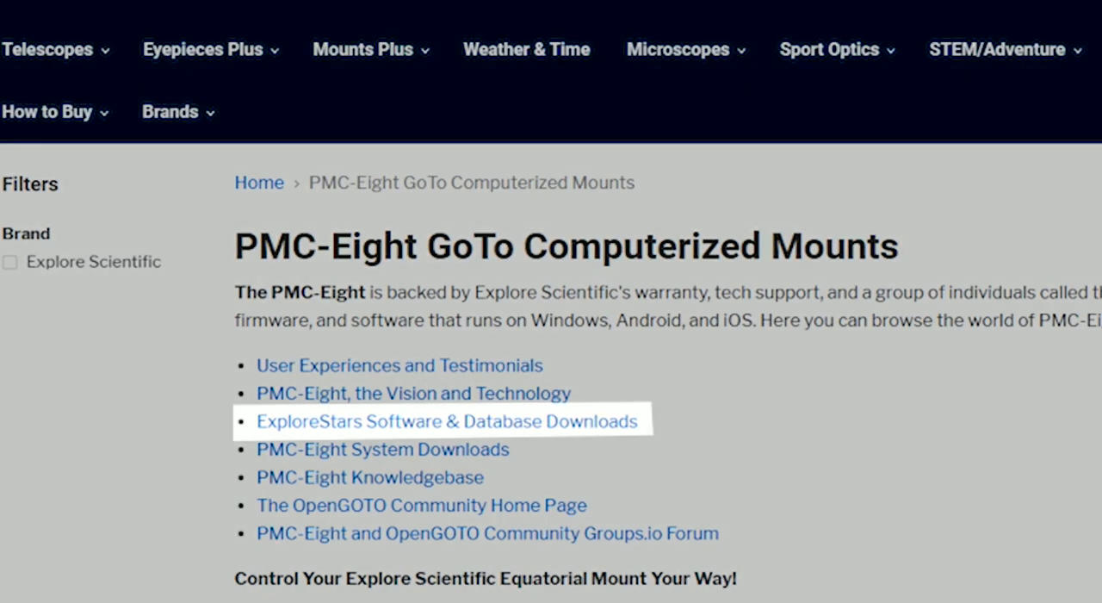
left_click(446, 421)
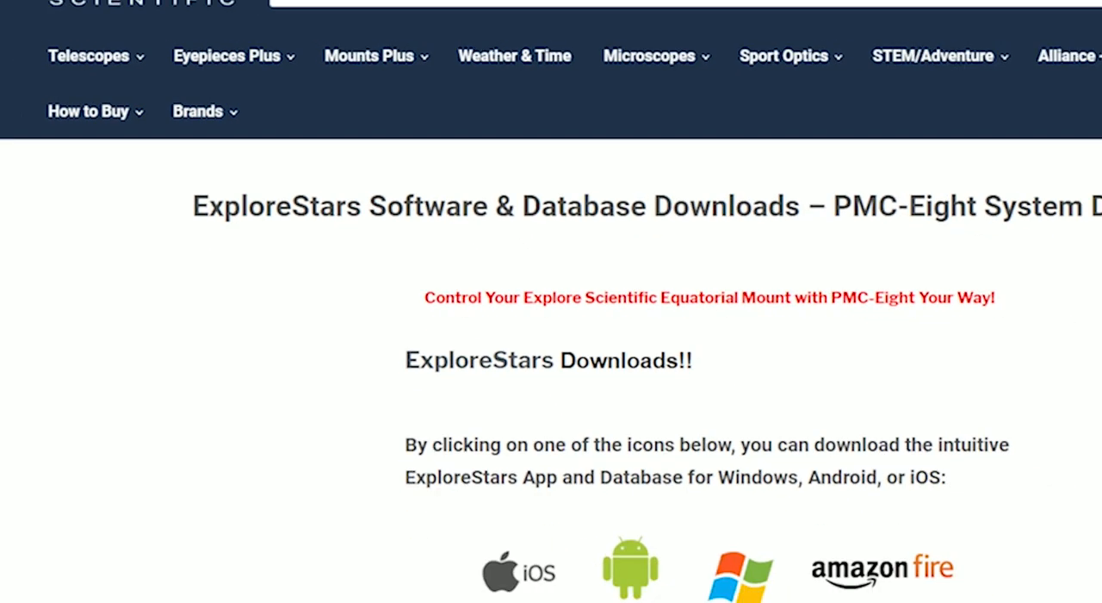
scroll("down", 3)
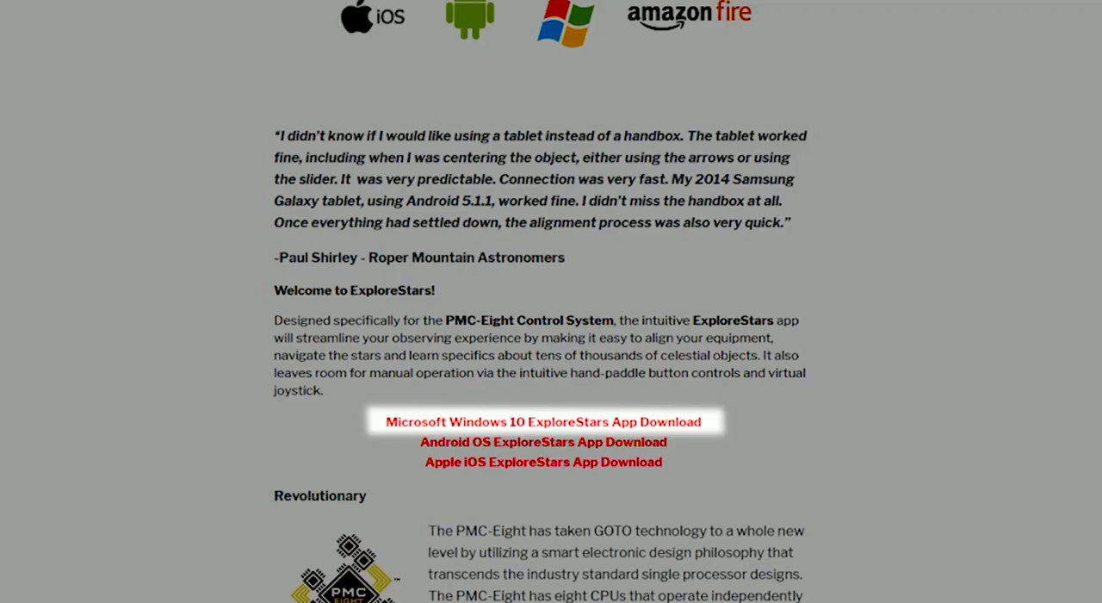
Follow the Windows 10 ExploreStars App Download link to the app's Microsoft Store listing.
left_click(543, 421)
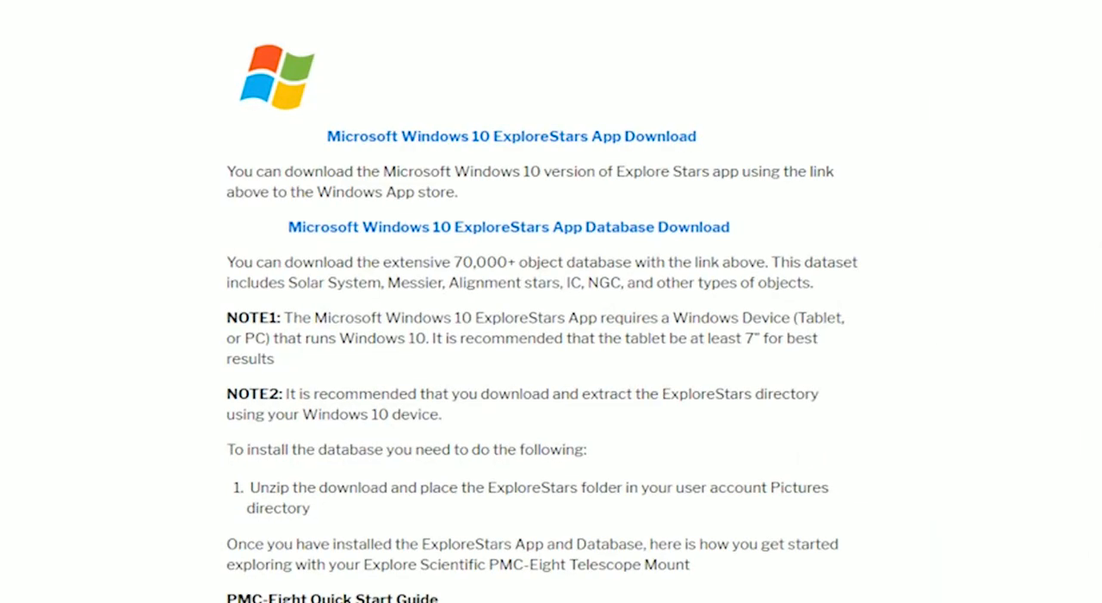
mouse_move(510, 136)
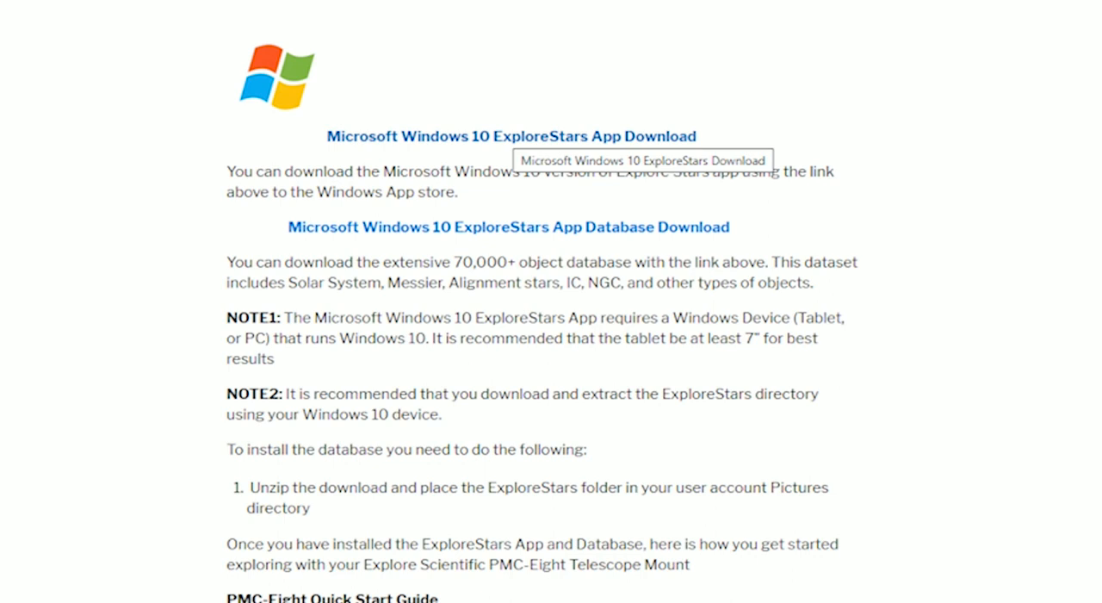
left_click(510, 135)
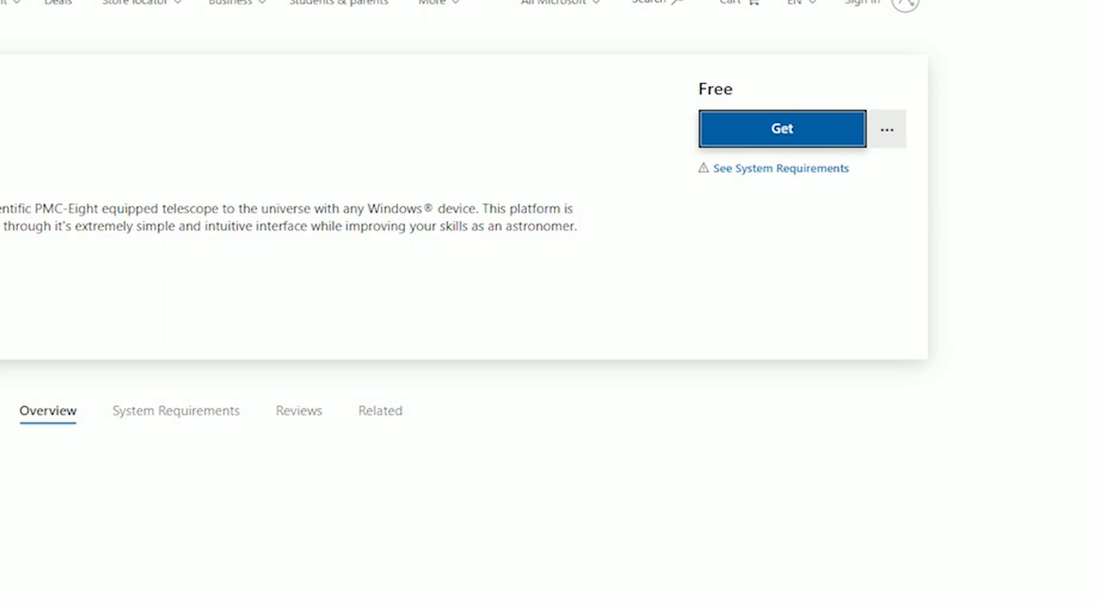
Click Get on the ExploreStars web listing and open it in the Microsoft Store app.
scroll("up", 3)
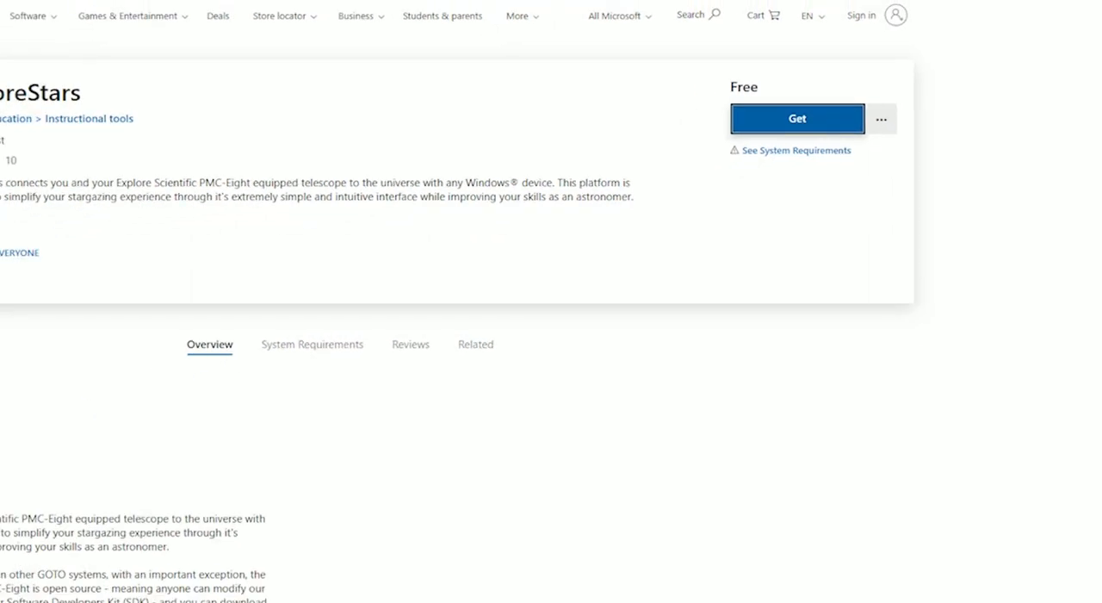
left_click(797, 118)
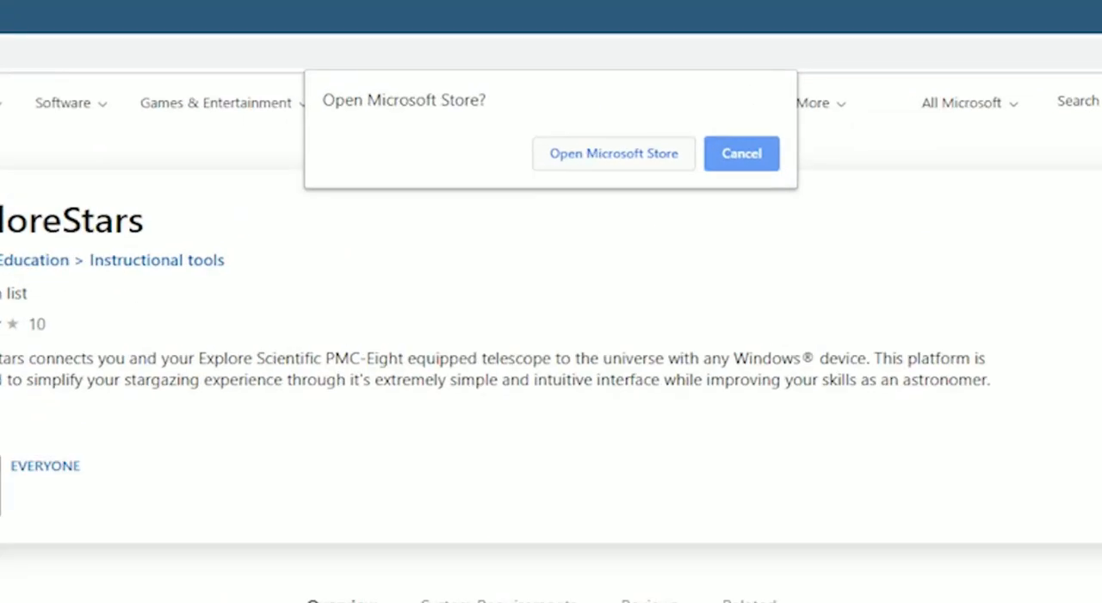
left_click(614, 153)
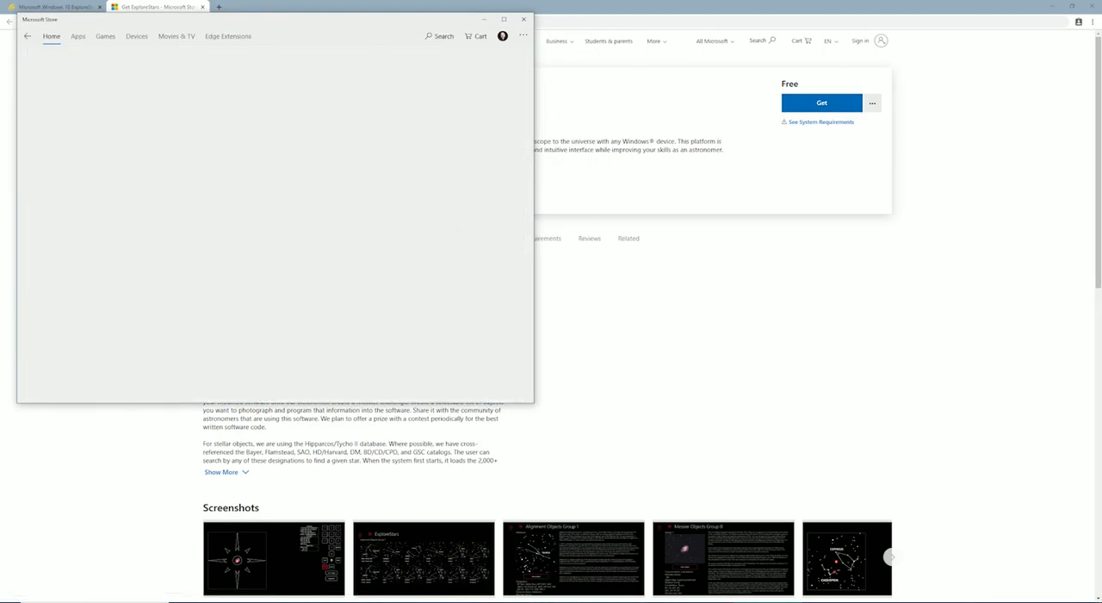
Get the free ExploreStars app in Microsoft Store and install it on this PC.
left_click(79, 36)
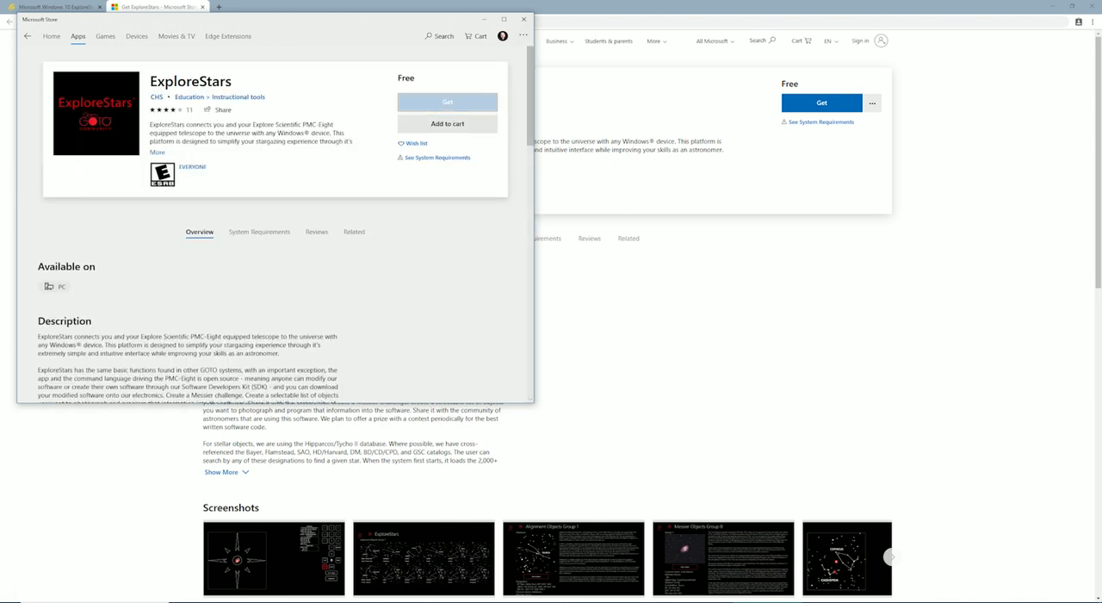
left_click(447, 102)
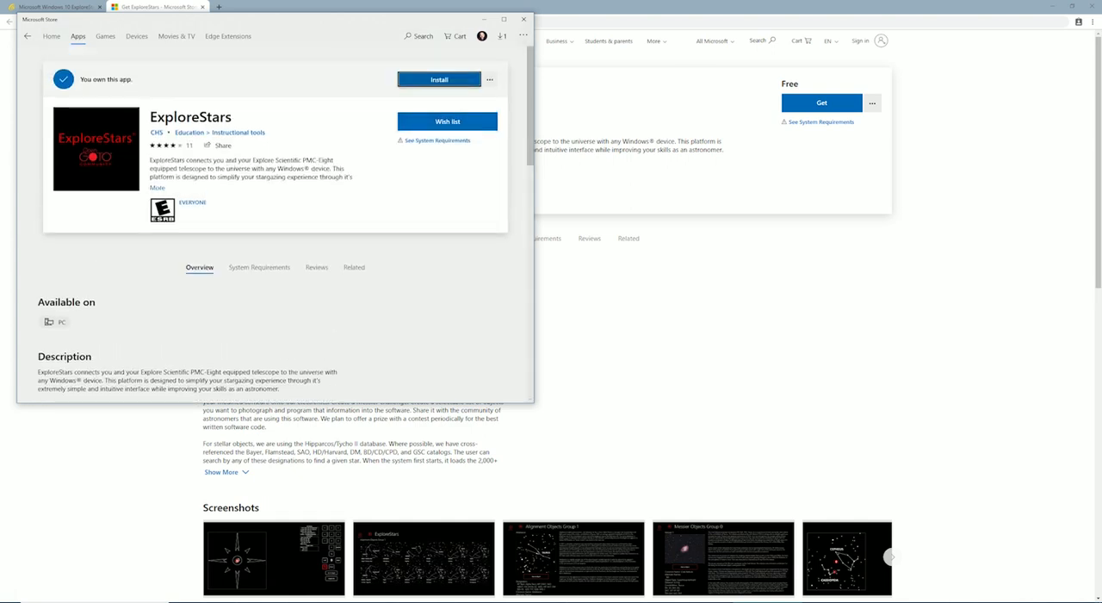
left_click(438, 79)
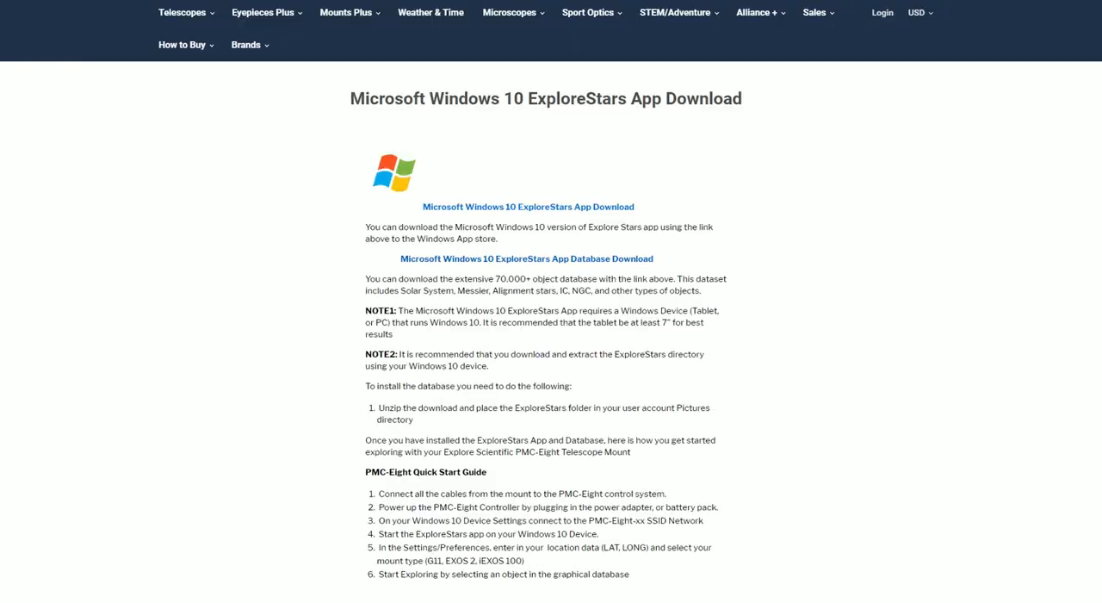
mouse_move(526, 258)
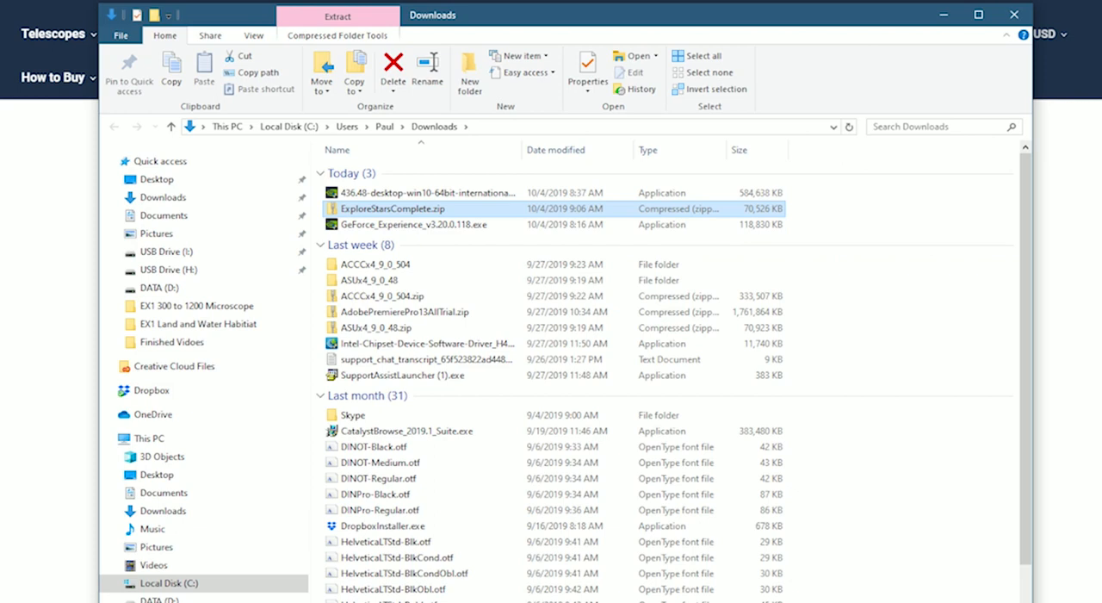
Open ExploreStarsComplete.zip and start the Extract all wizard.
double_click(393, 209)
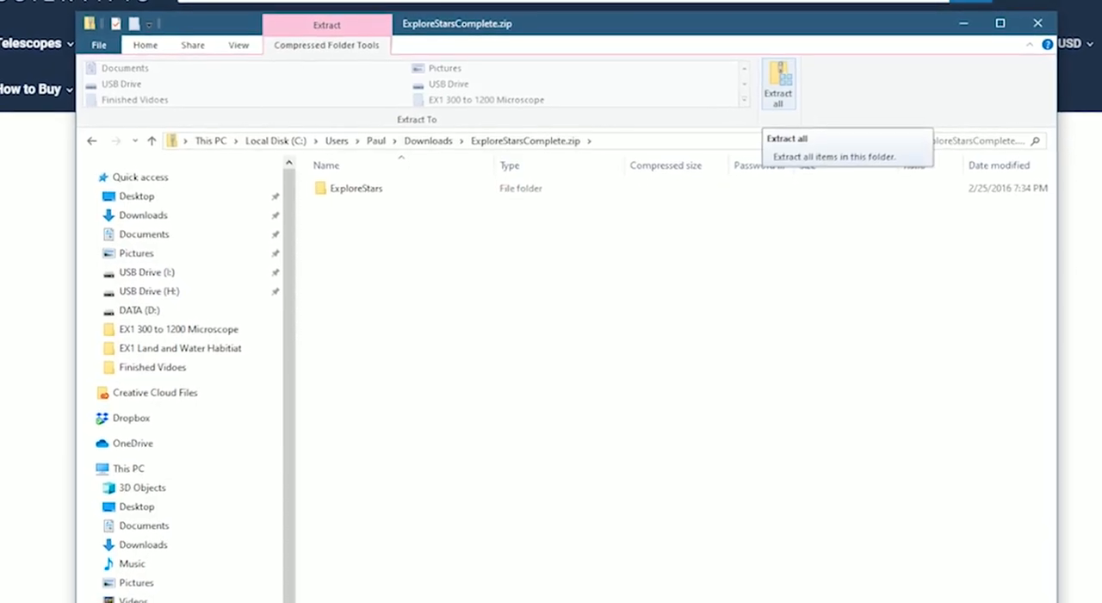
left_click(777, 84)
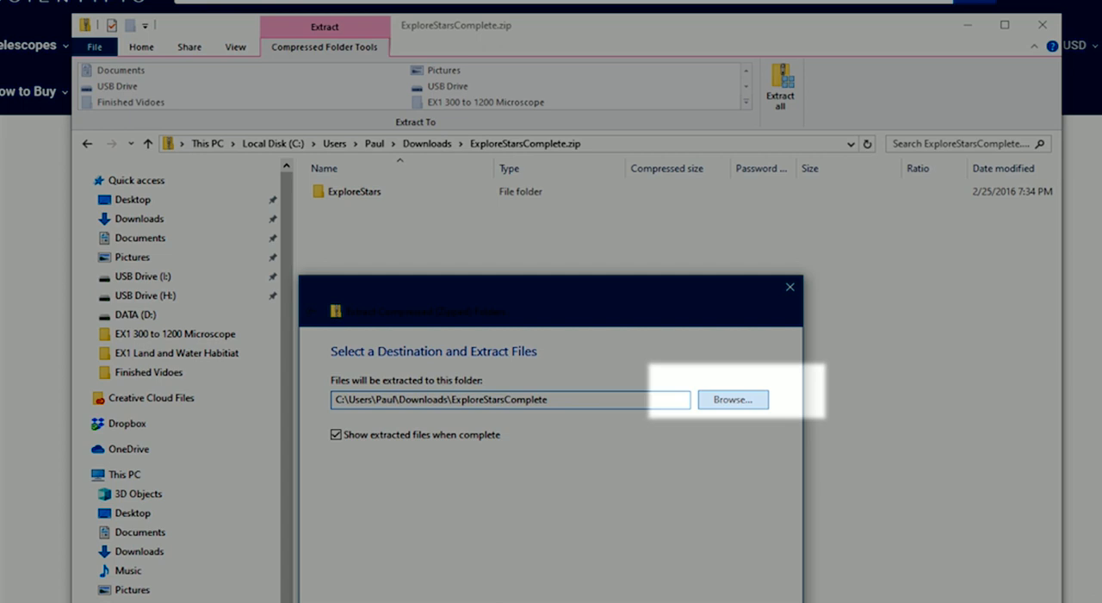
Extract the database zip into the Pictures folder, then launch the ExploreStars app.
left_click(733, 399)
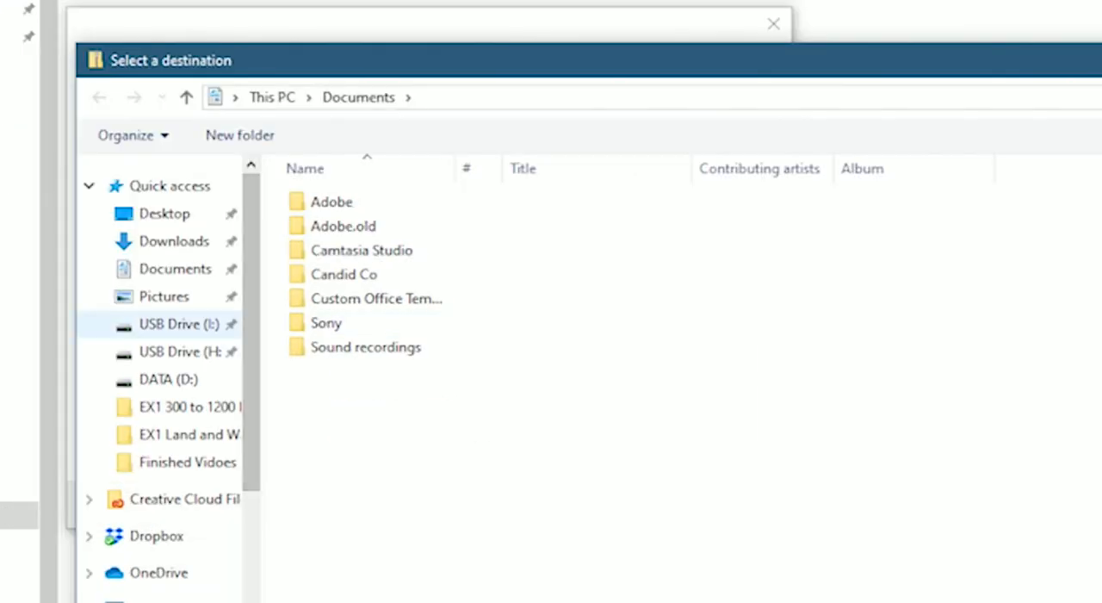
left_click(164, 296)
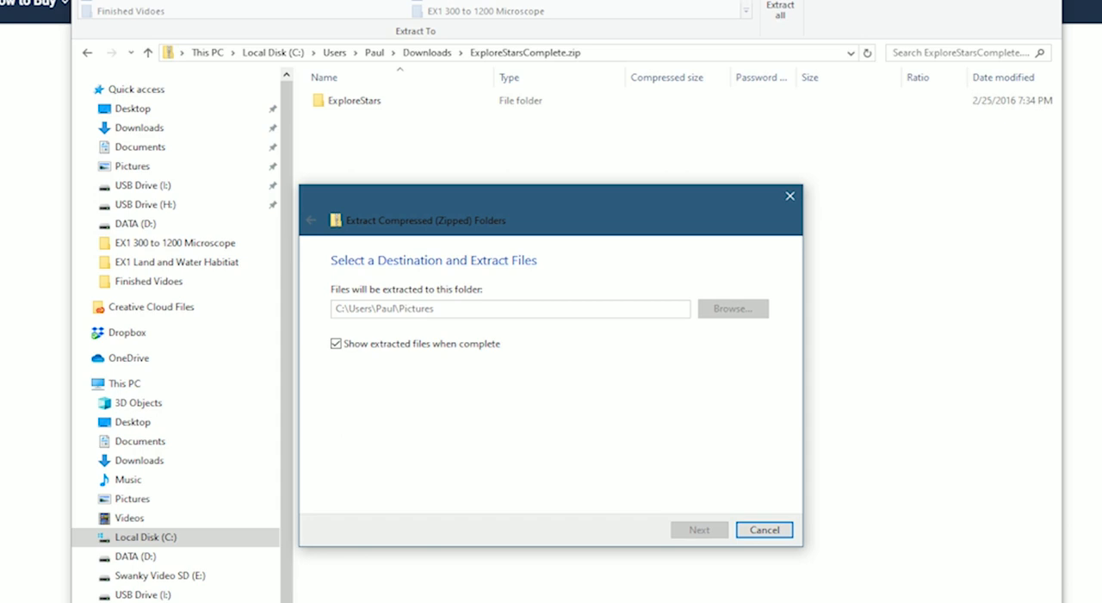
left_click(698, 530)
type("explorestars")
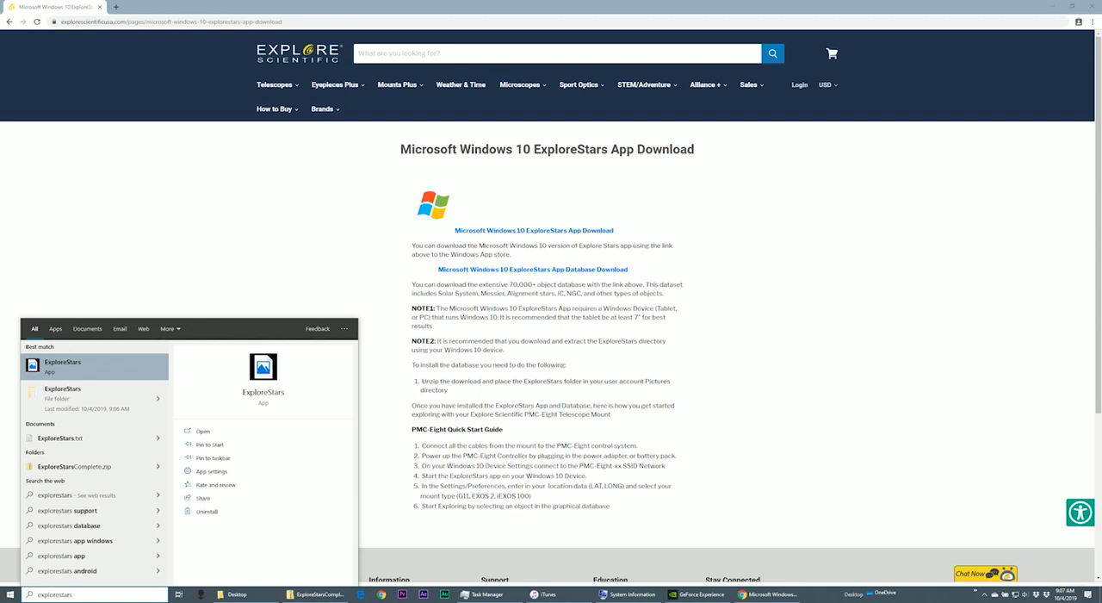
left_click(63, 364)
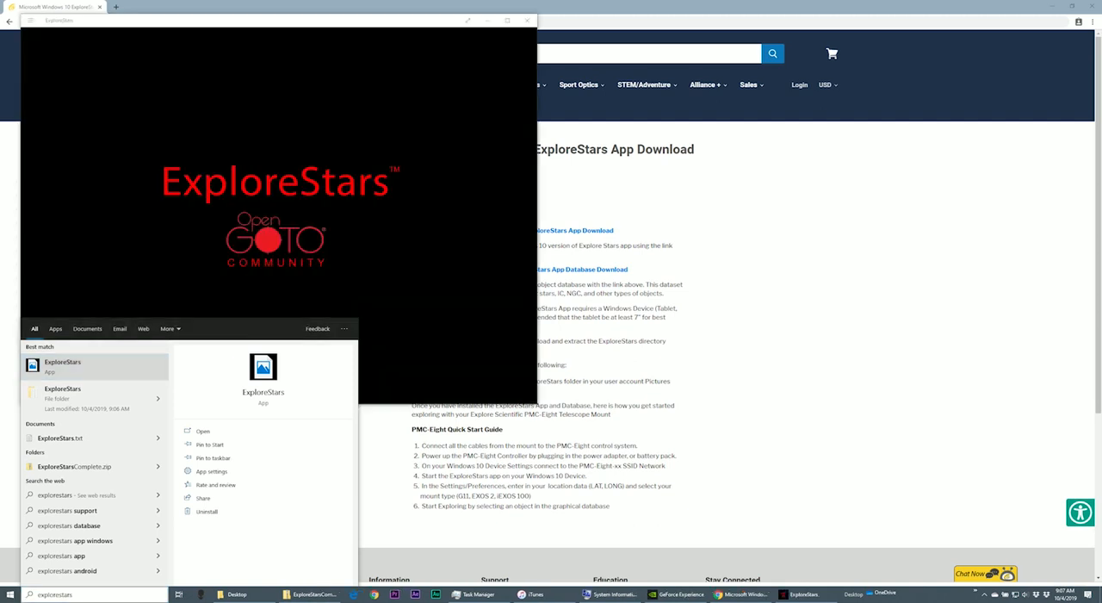